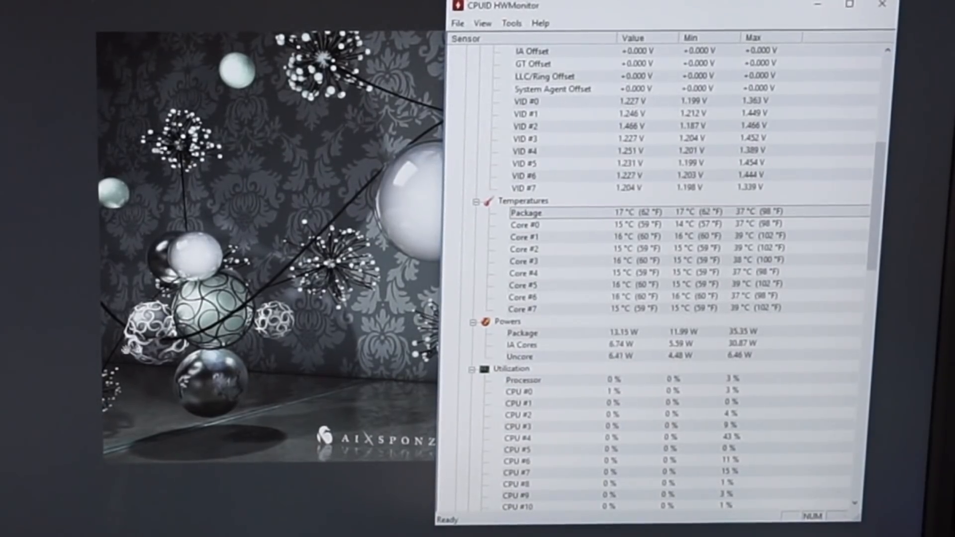
scroll(up, 3)
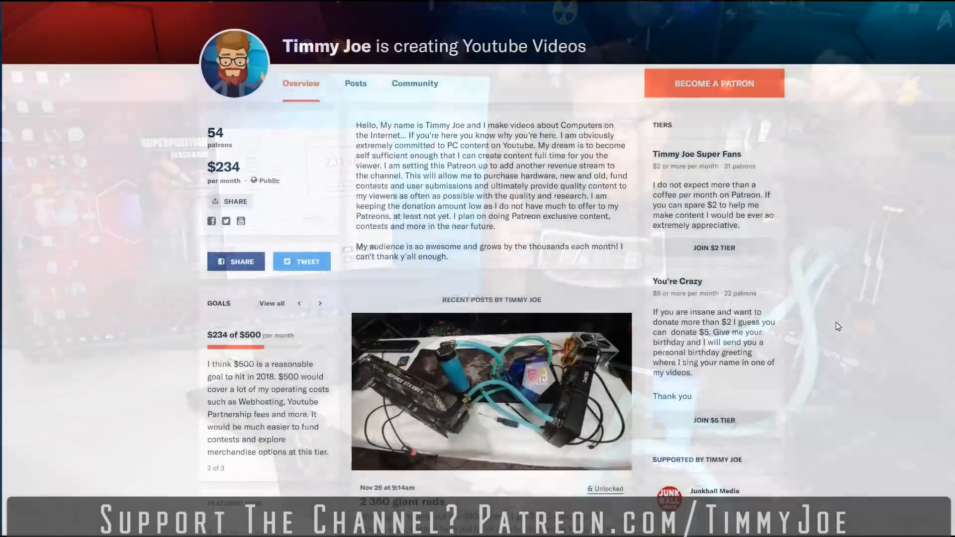
scroll(down, 3)
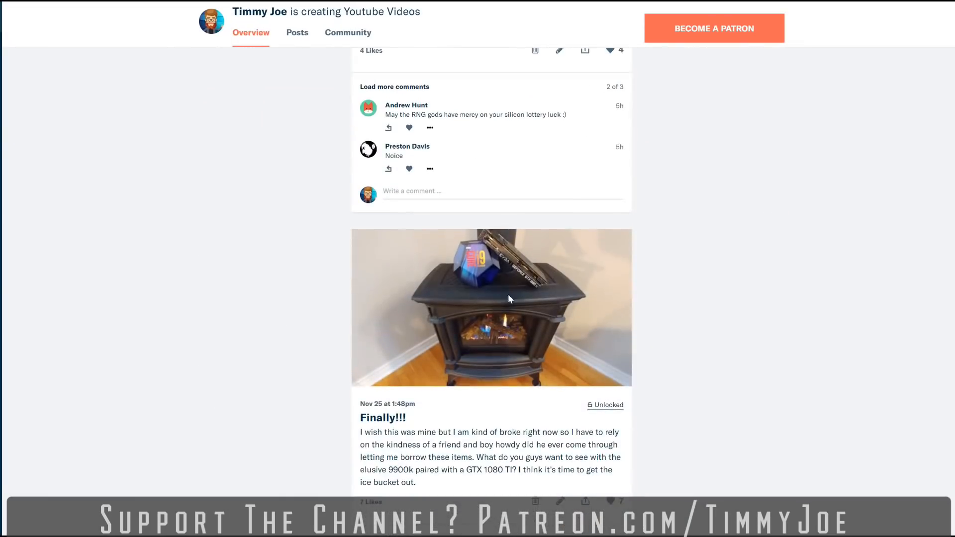